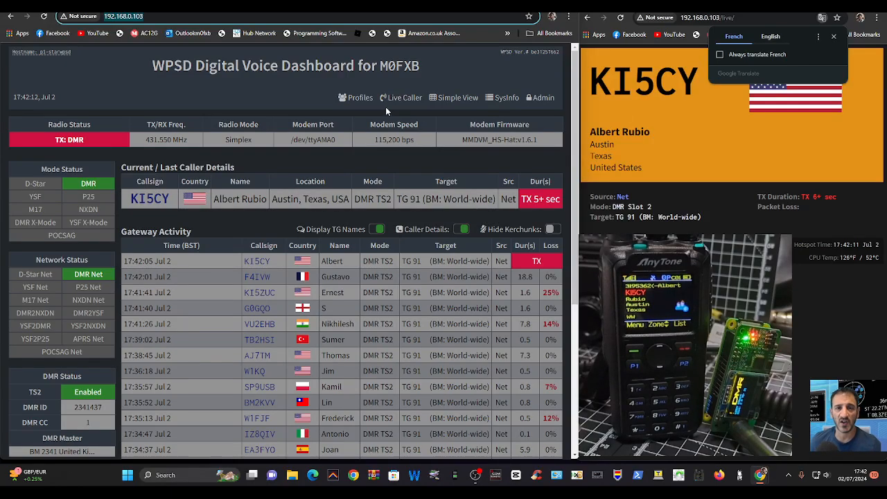
pyautogui.moveTo(470, 167)
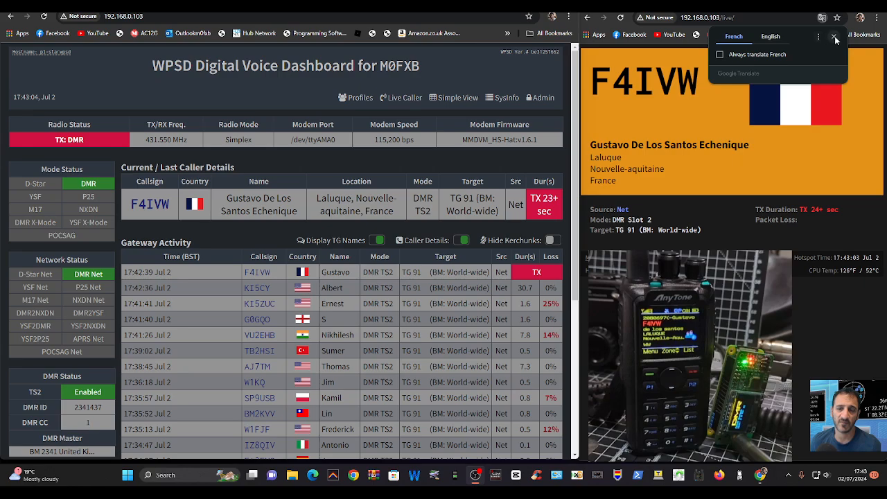
# Return from the W0CHP WiFi config generator to the WPSD dashboard tab
pyautogui.click(836, 36)
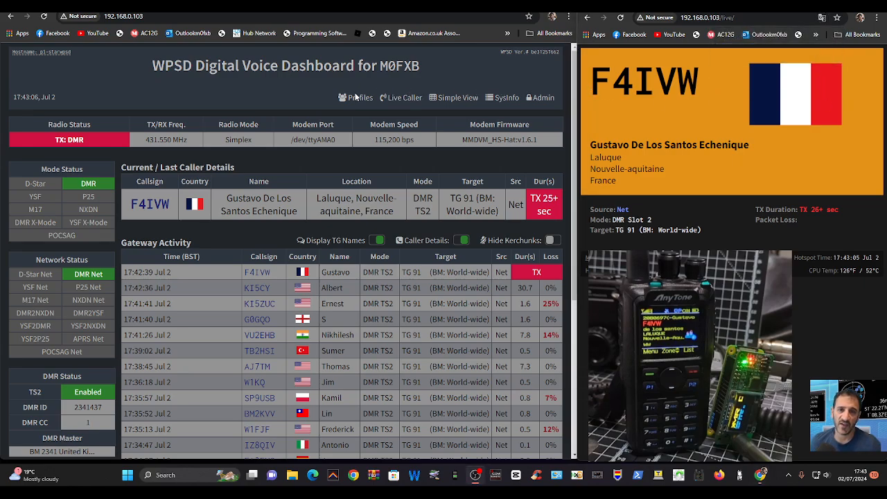
pyautogui.moveTo(454, 91)
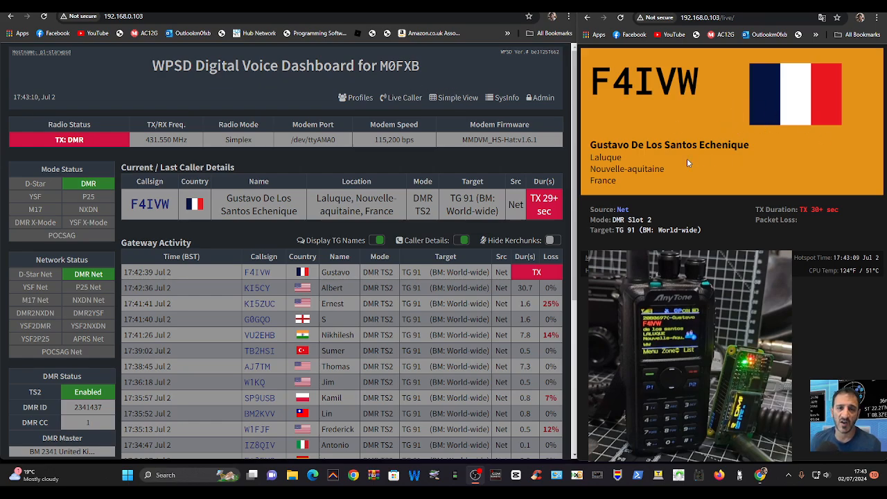
pyautogui.moveTo(679, 158)
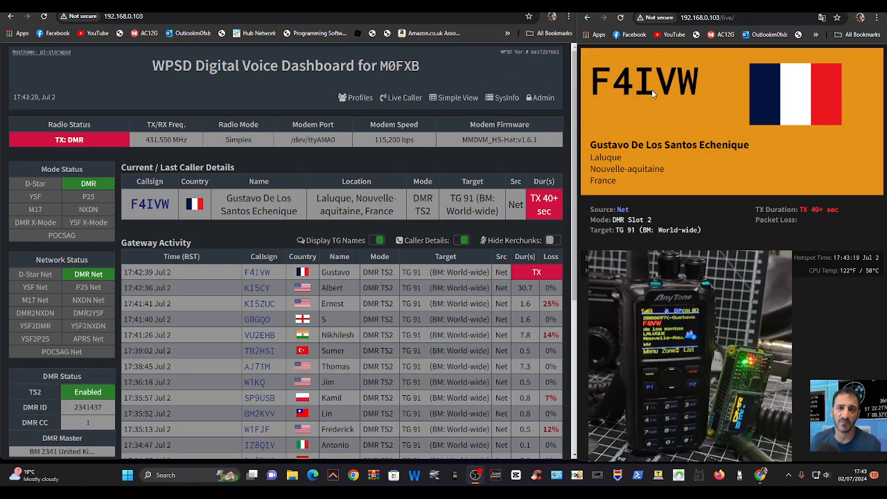
pyautogui.moveTo(705, 86)
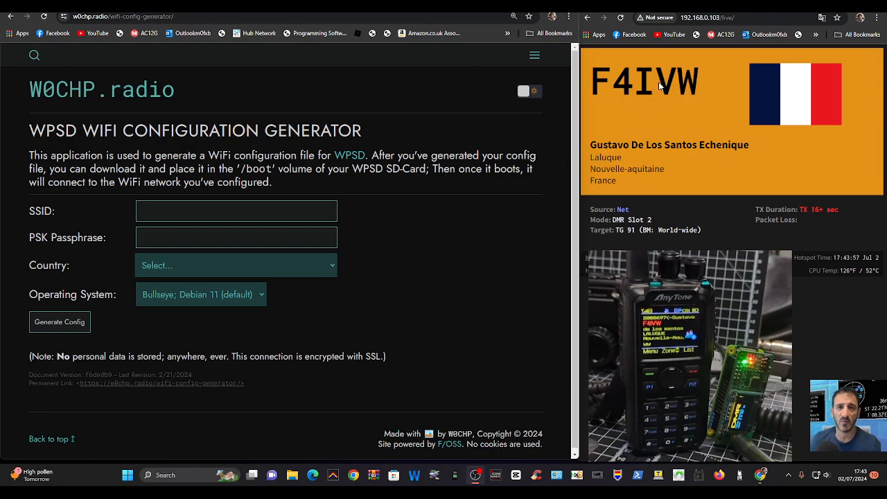
pyautogui.moveTo(639, 214)
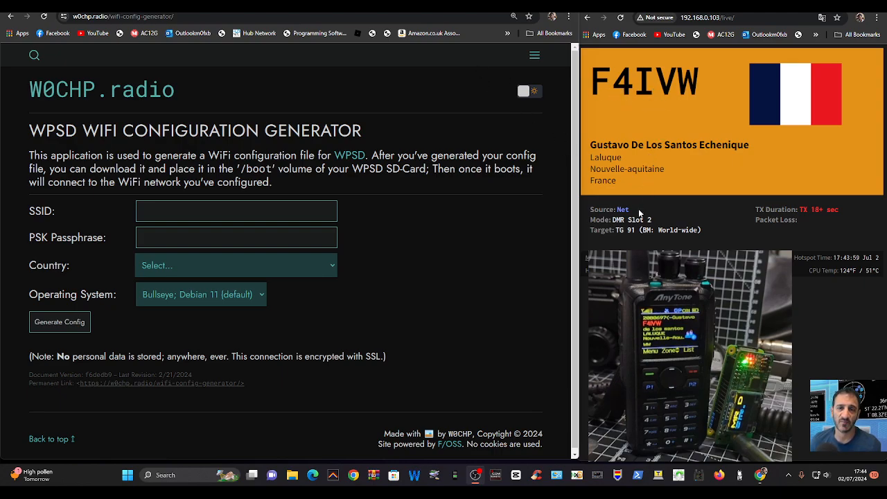
pyautogui.moveTo(593, 61)
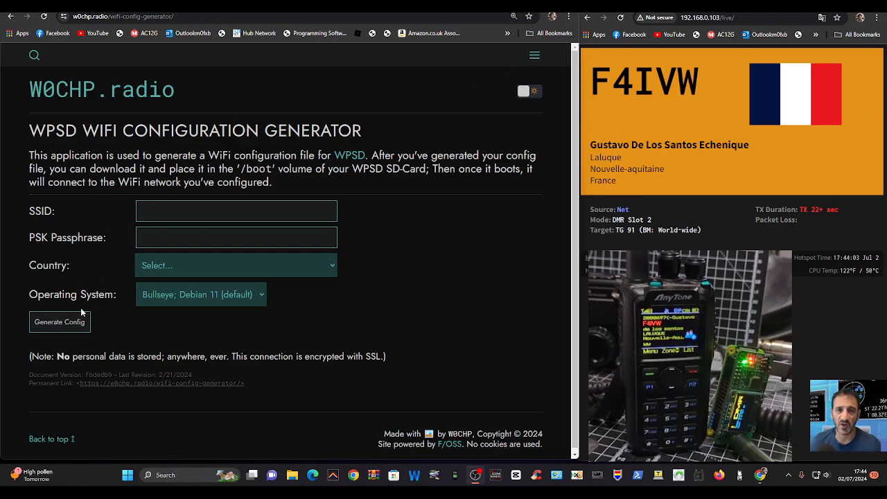
pyautogui.moveTo(520, 70)
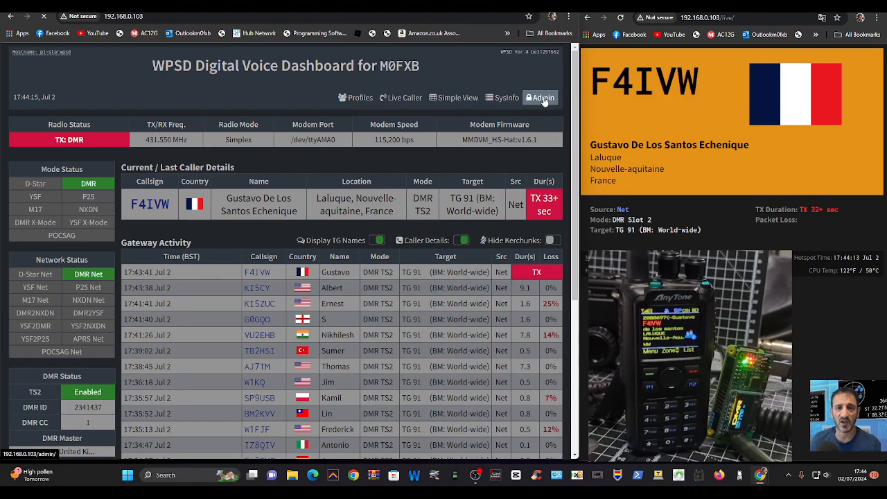
# Go through Admin to Configuration and reach the Wireless Configuration section with wlan0 shown inactive
pyautogui.click(541, 97)
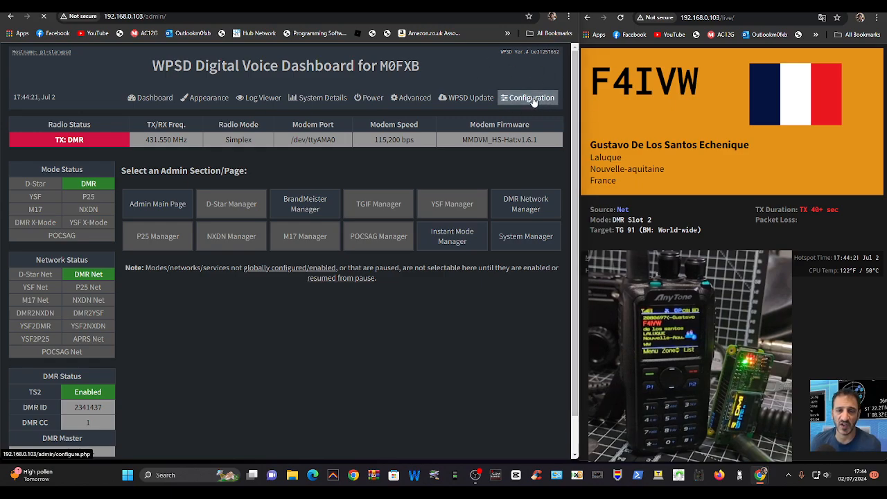
pyautogui.click(528, 97)
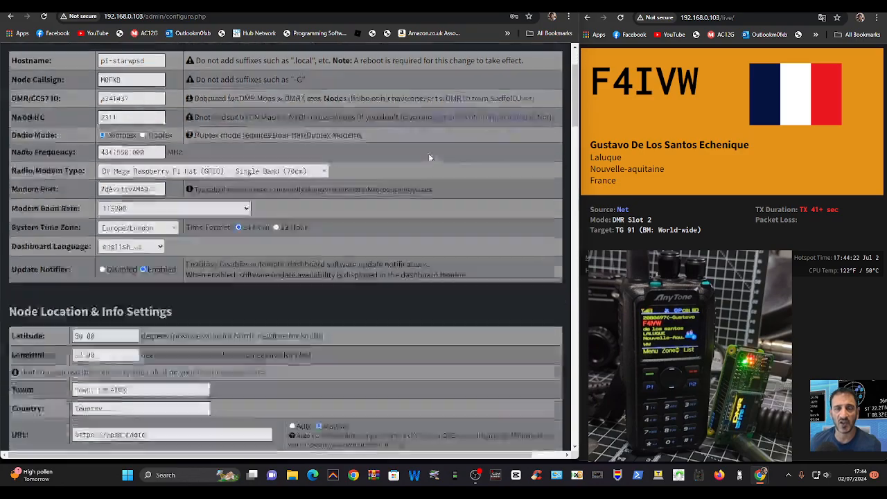
pyautogui.scroll(-3)
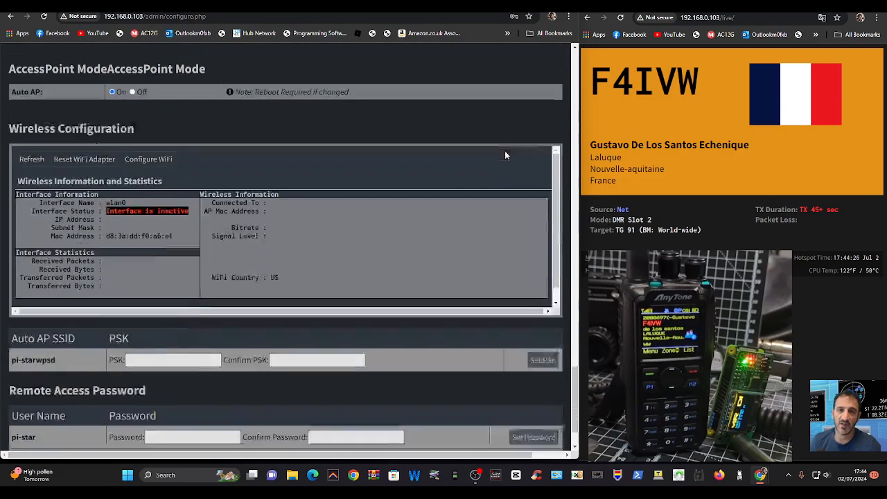
pyautogui.scroll(-3)
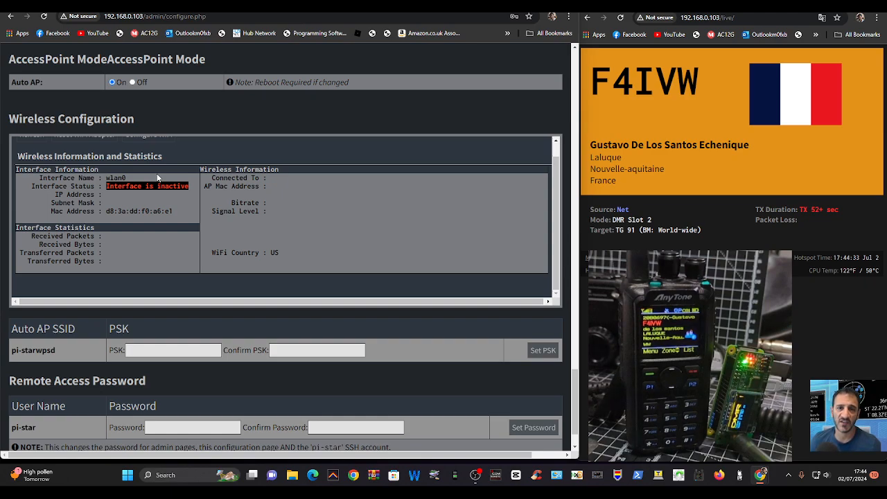
pyautogui.moveTo(349, 130)
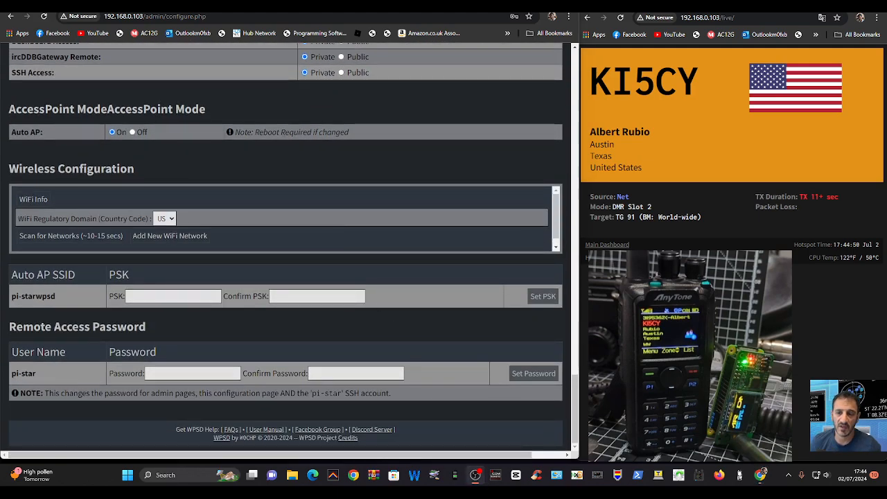
pyautogui.moveTo(483, 76)
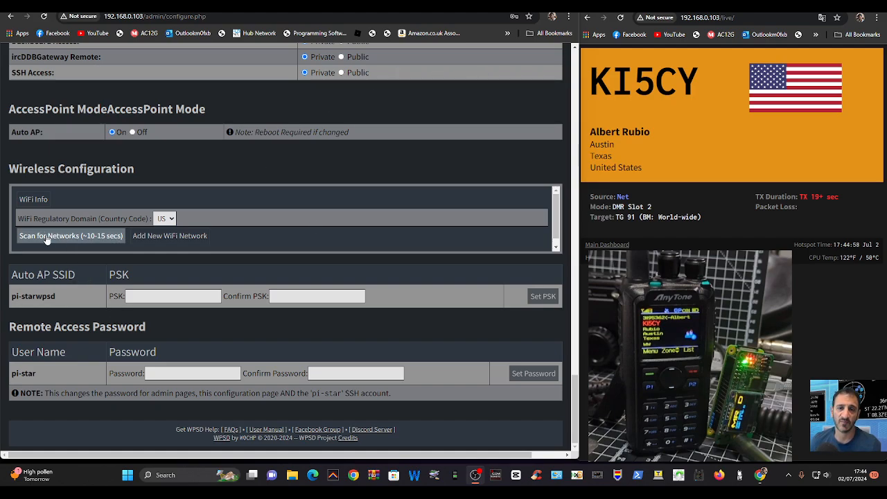
pyautogui.moveTo(73, 238)
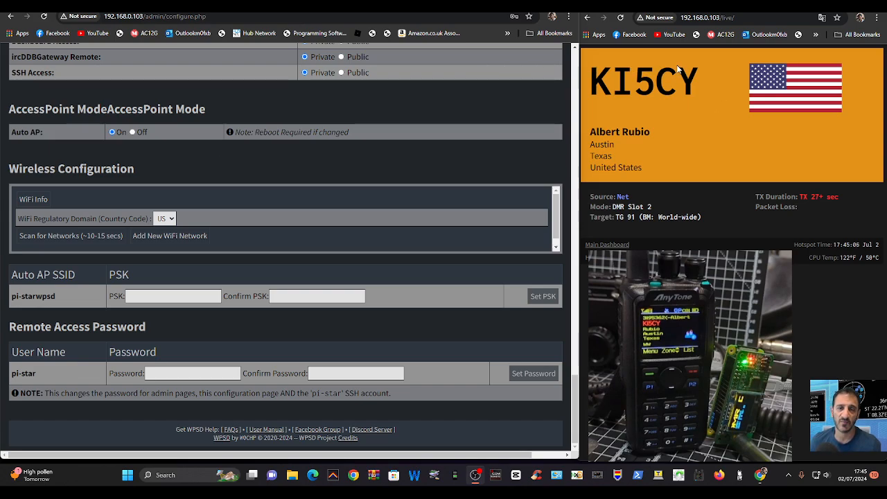
# Scan for networks, select MERCURY10GHZ as network 0 and enter its PSK passphrase
pyautogui.click(71, 236)
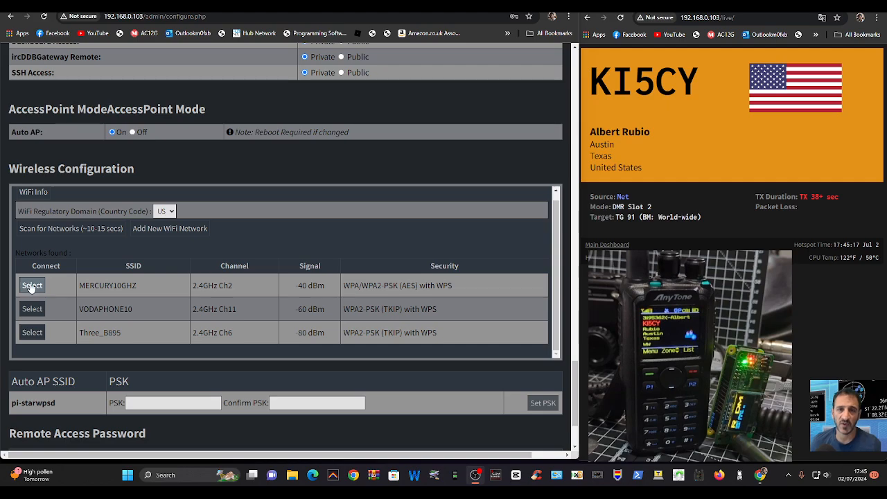
pyautogui.click(32, 286)
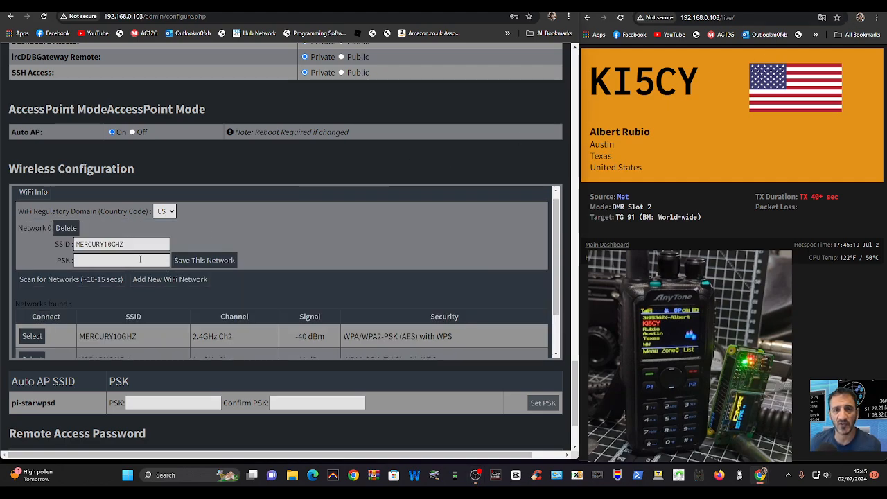
pyautogui.click(122, 259)
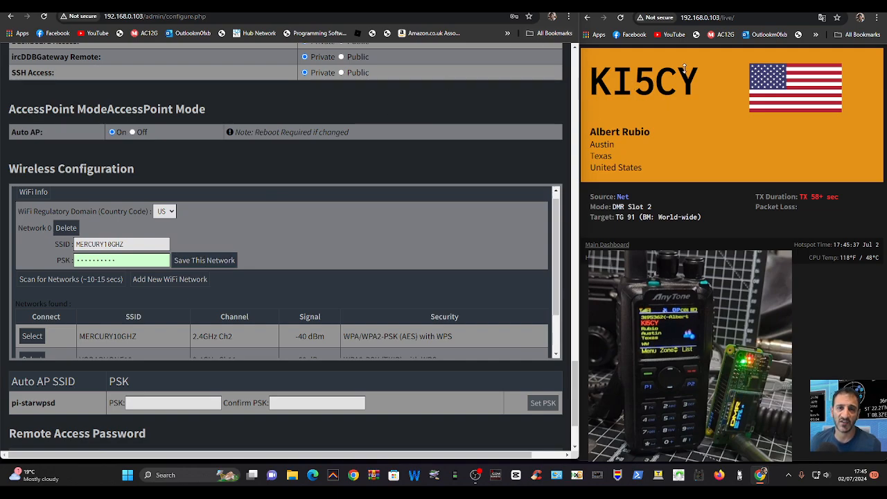
# Store MERCURY10GHZ as network 0 via Save This Network and Save WiFi Settings
pyautogui.scroll(-3)
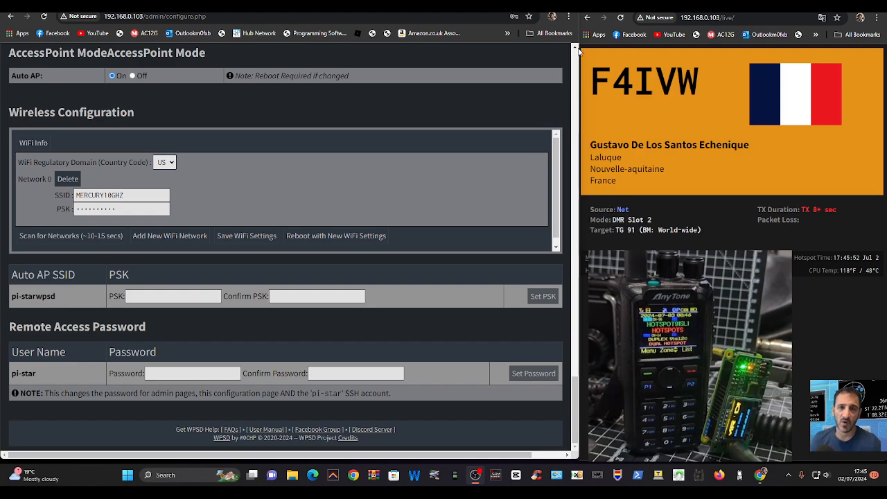
pyautogui.scroll(-3)
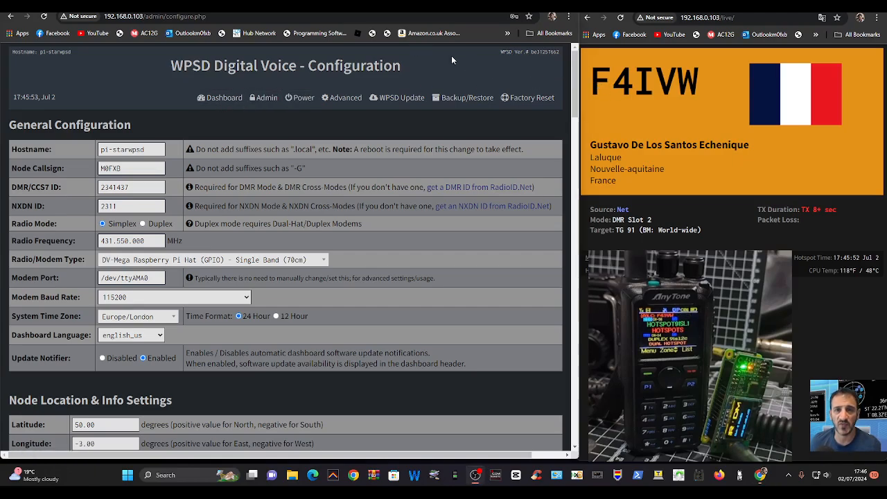
pyautogui.moveTo(449, 63)
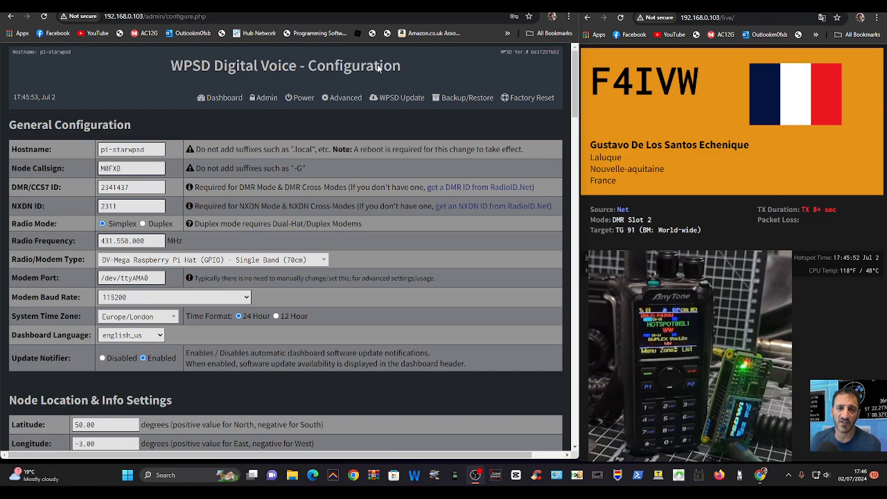
pyautogui.moveTo(470, 291)
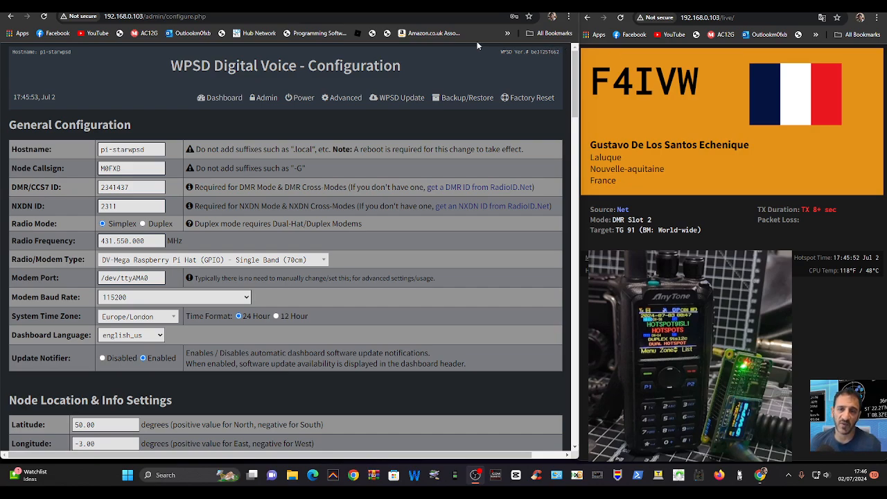
pyautogui.moveTo(865, 363)
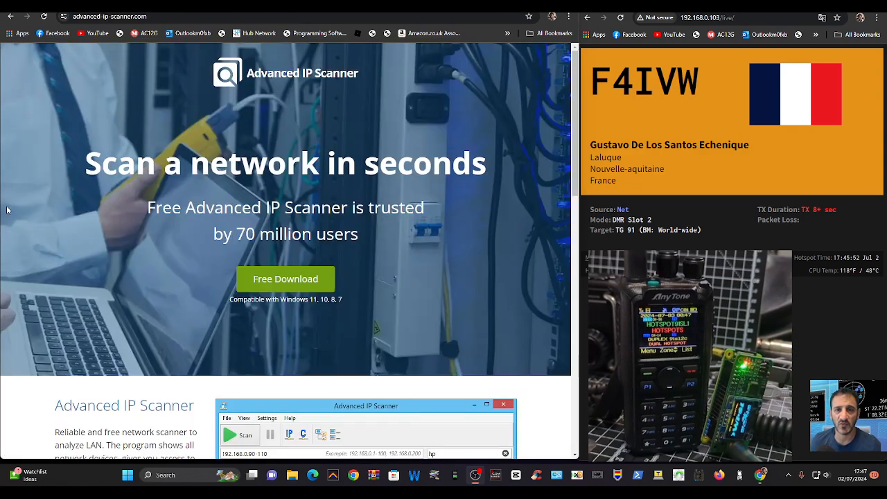
# Review the Mercusys router's connected devices, finding pi-starwpsd on 2.4G wireless
pyautogui.scroll(-3)
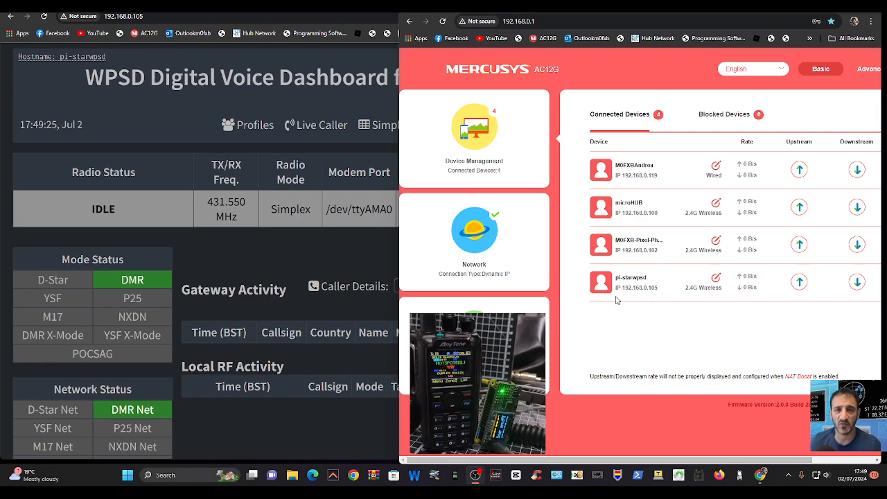
pyautogui.moveTo(658, 290)
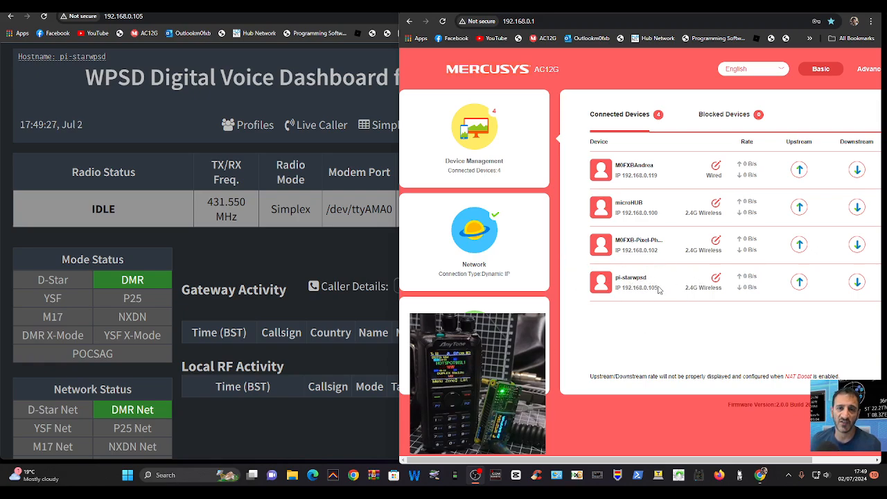